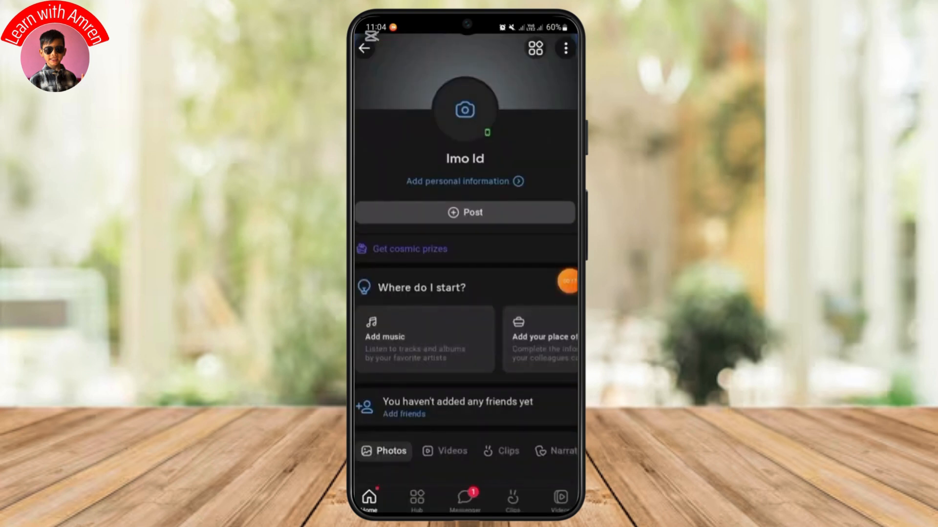
Step: Reach VK's settings from the profile's three-dot menu and show the Other section
{"action": "left_click", "coordinate": [565, 49]}
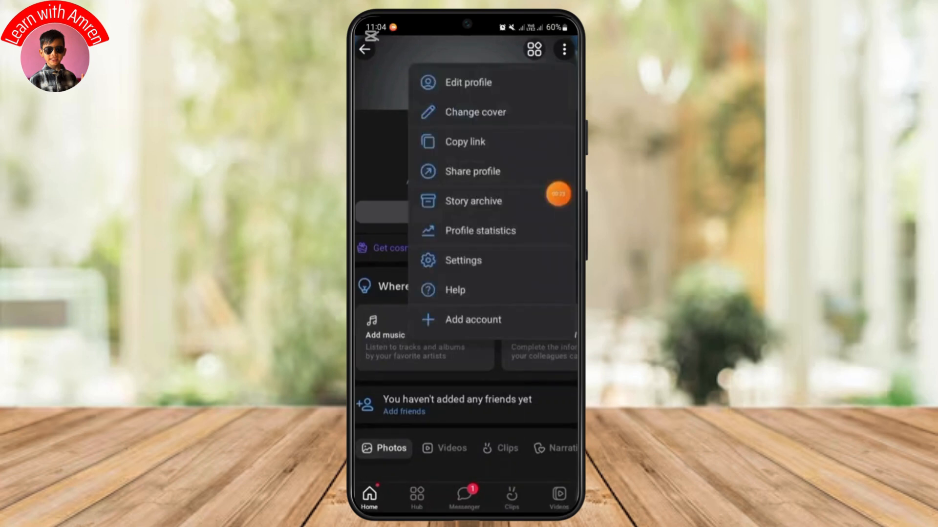
{"action": "left_click", "coordinate": [462, 260]}
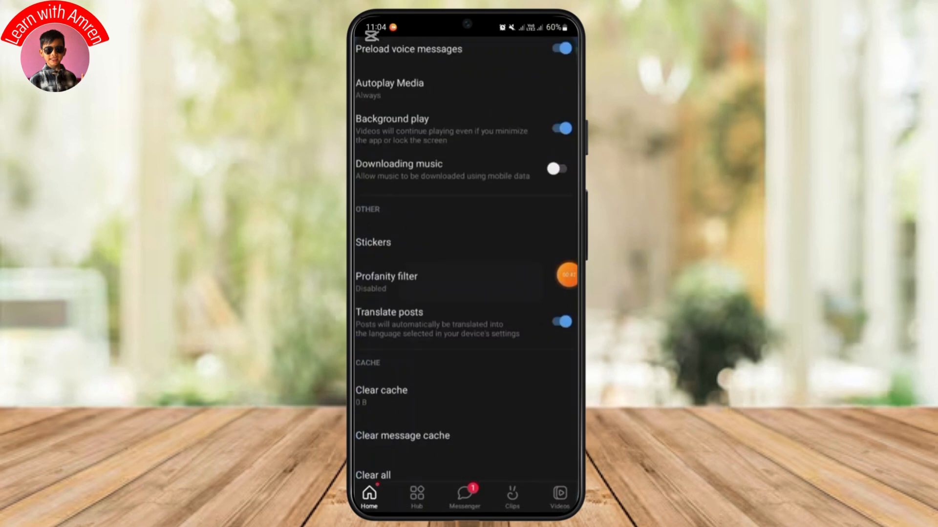
Step: Show the Profanity filter page with its toggle on and masked preview post
{"action": "left_click", "coordinate": [386, 281]}
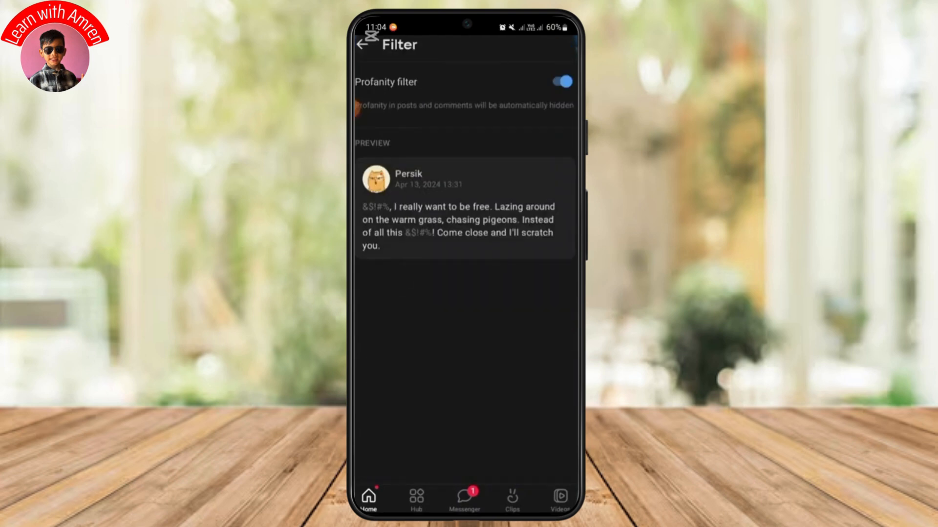